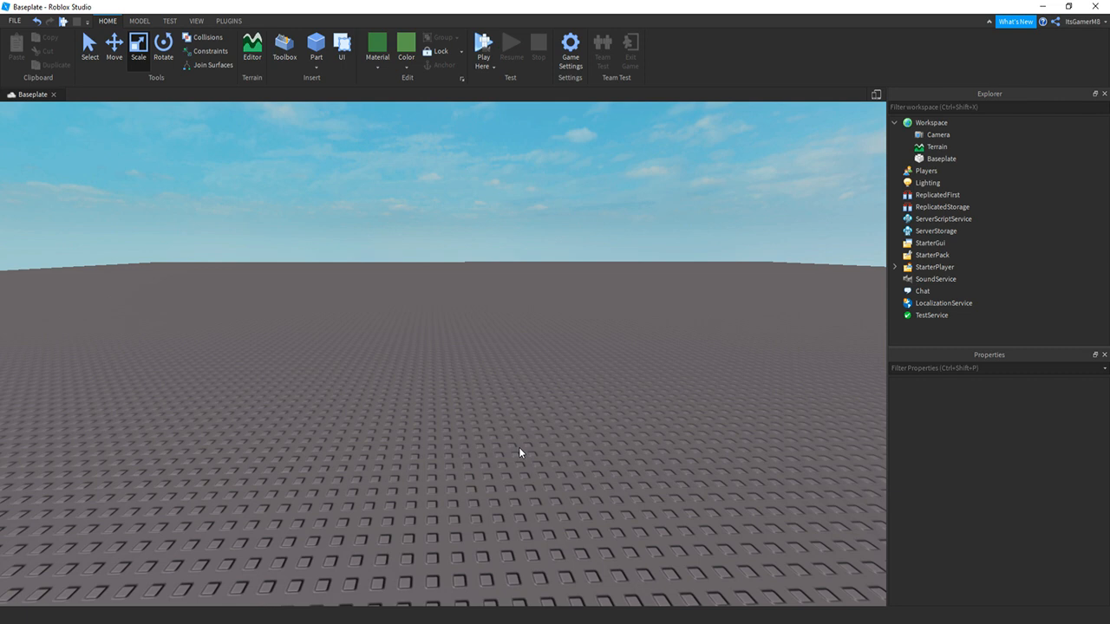
mouse_move(368, 411)
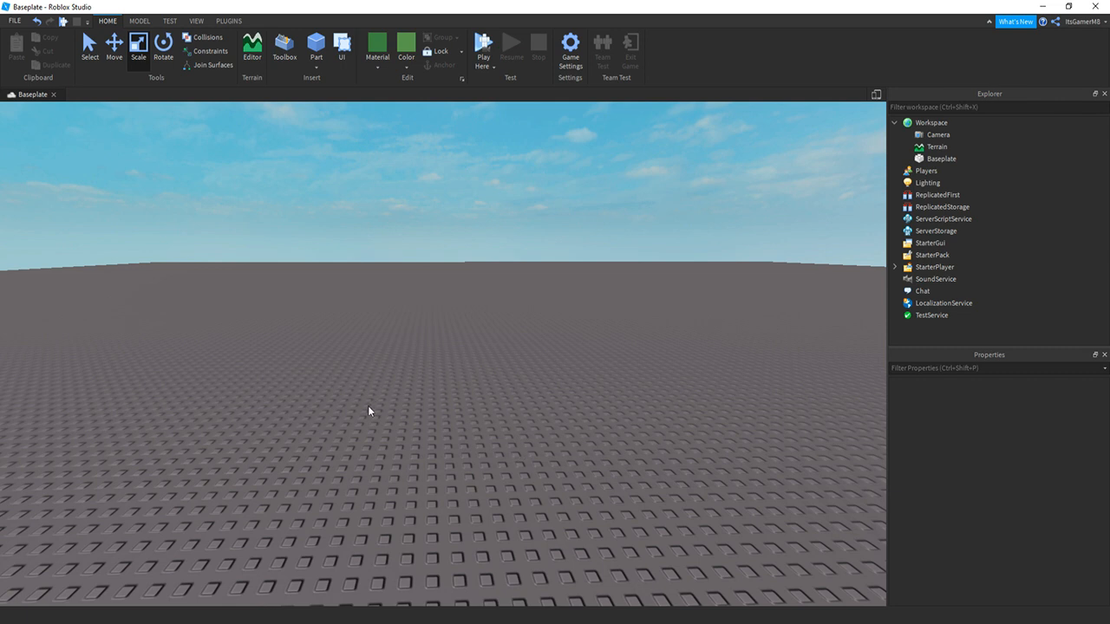
mouse_move(428, 560)
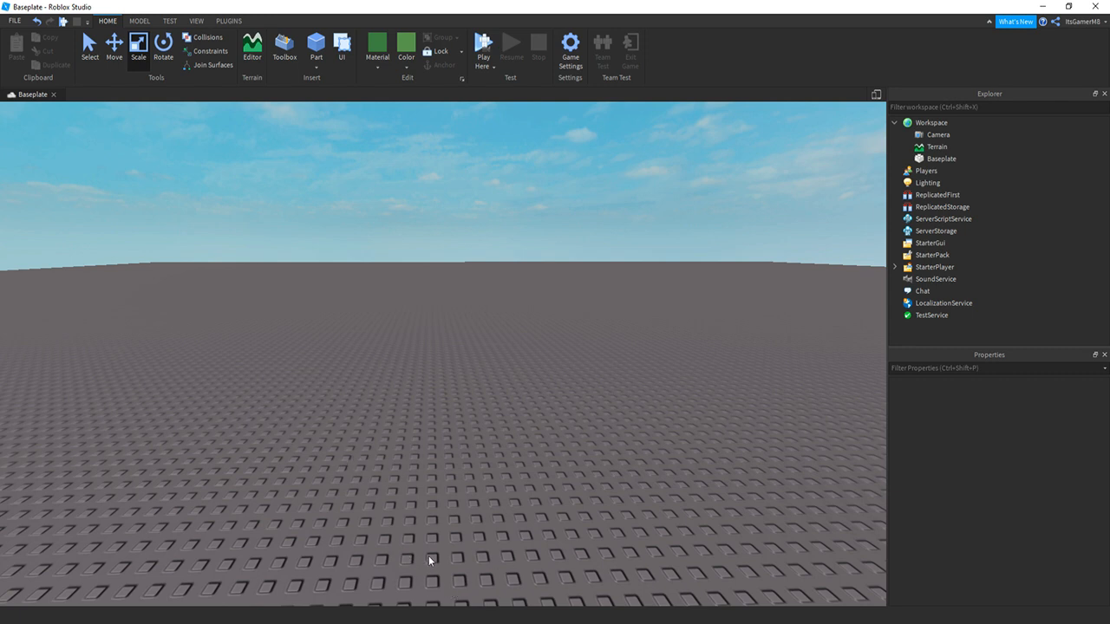
mouse_move(424, 164)
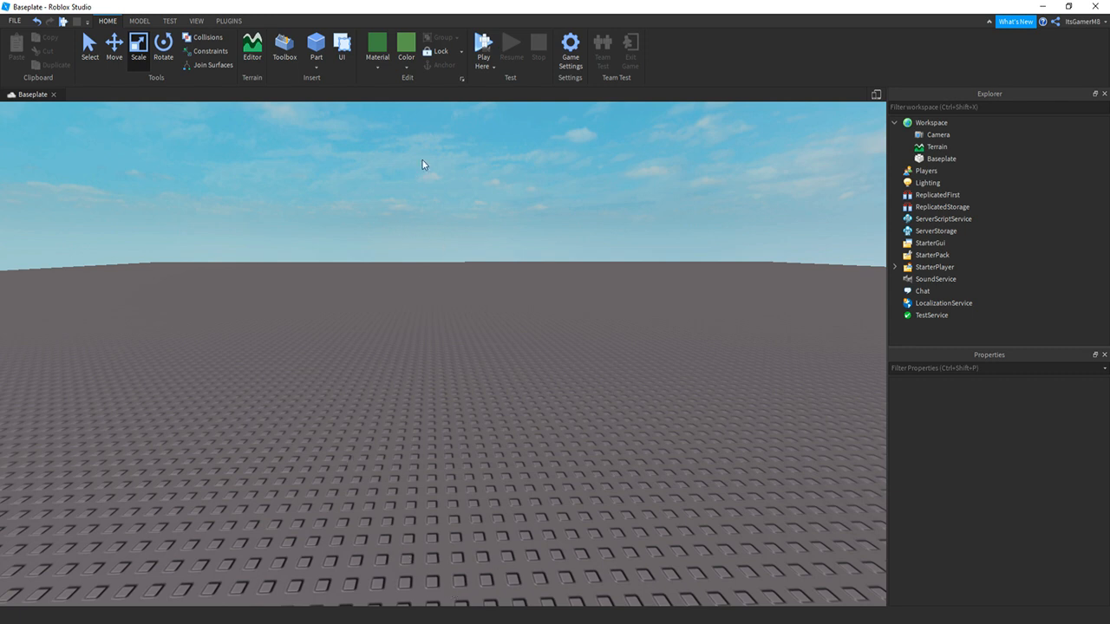
mouse_move(465, 194)
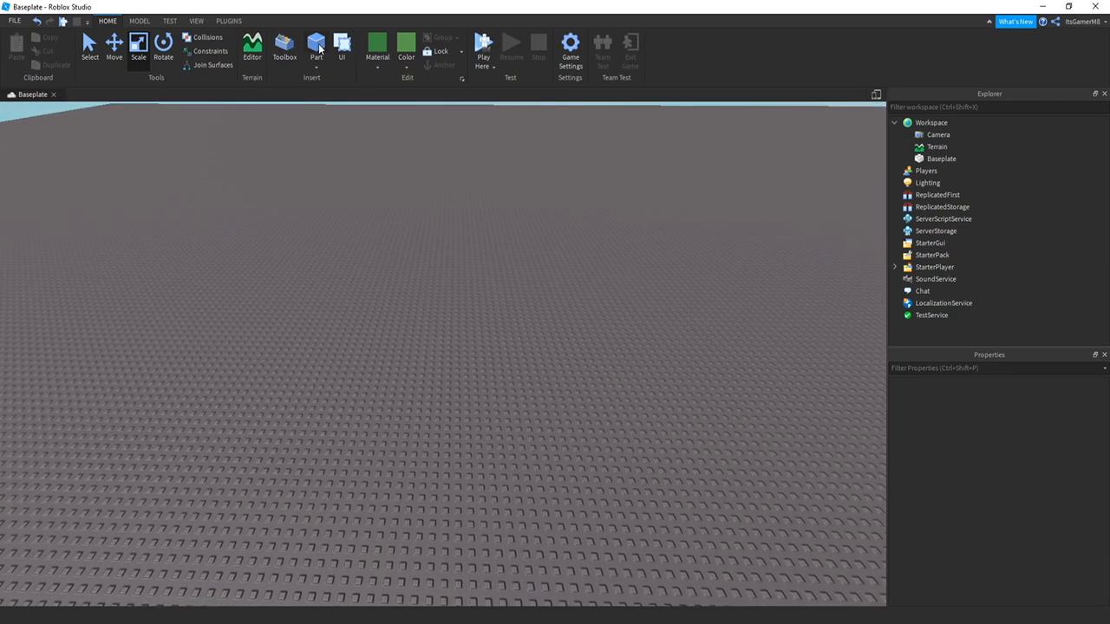
- Insert a block part named Trigger, raise its transparency and untick CanCollide
click(316, 45)
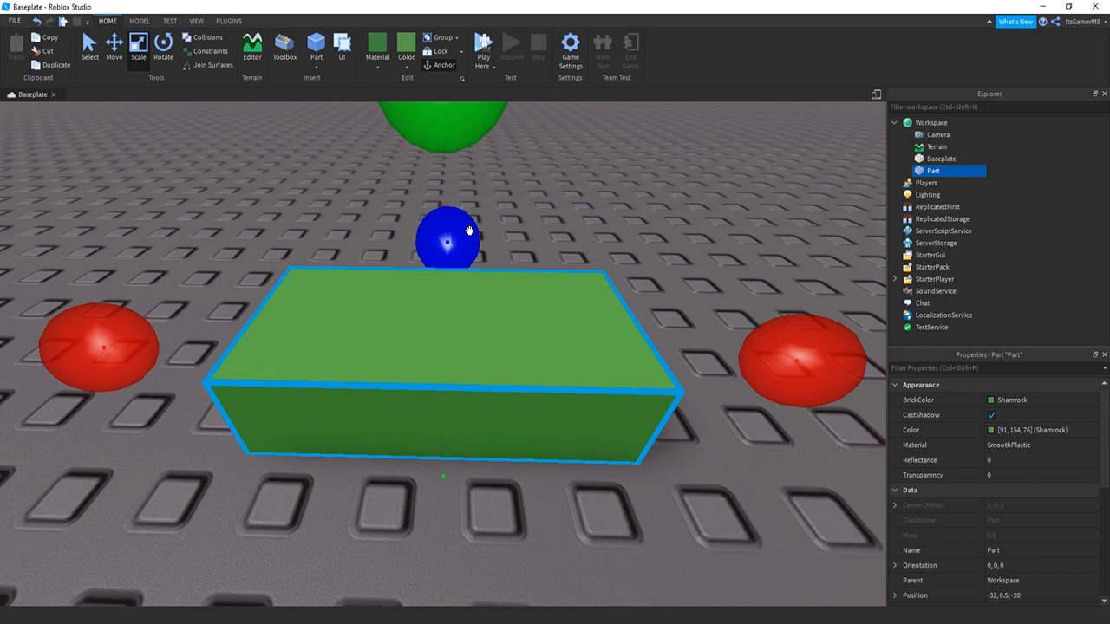
mouse_move(452, 223)
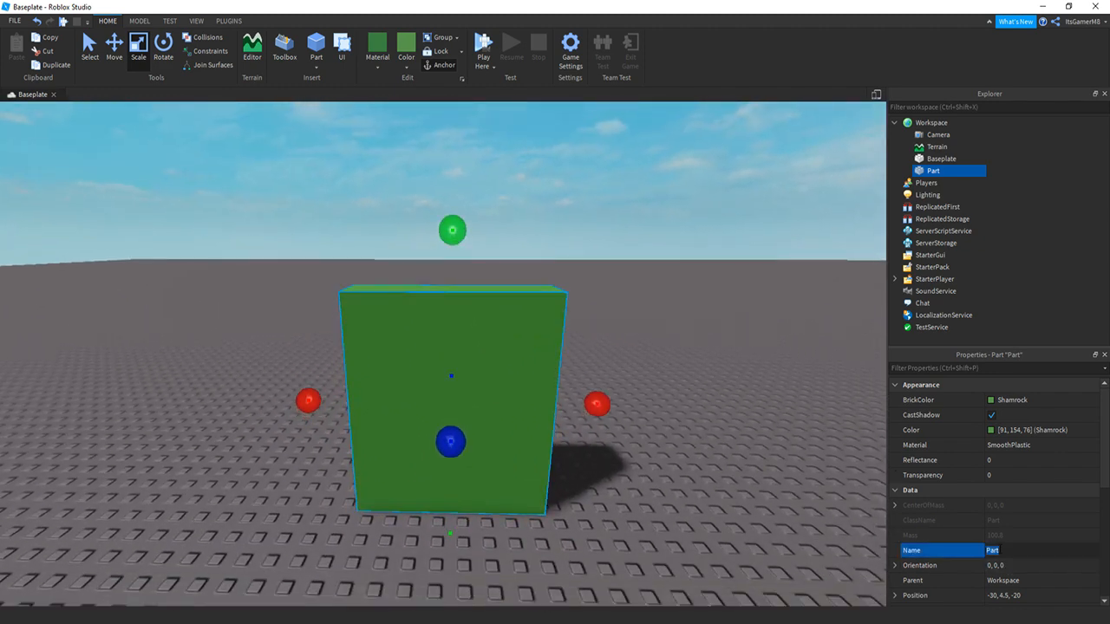
text(Trigger)
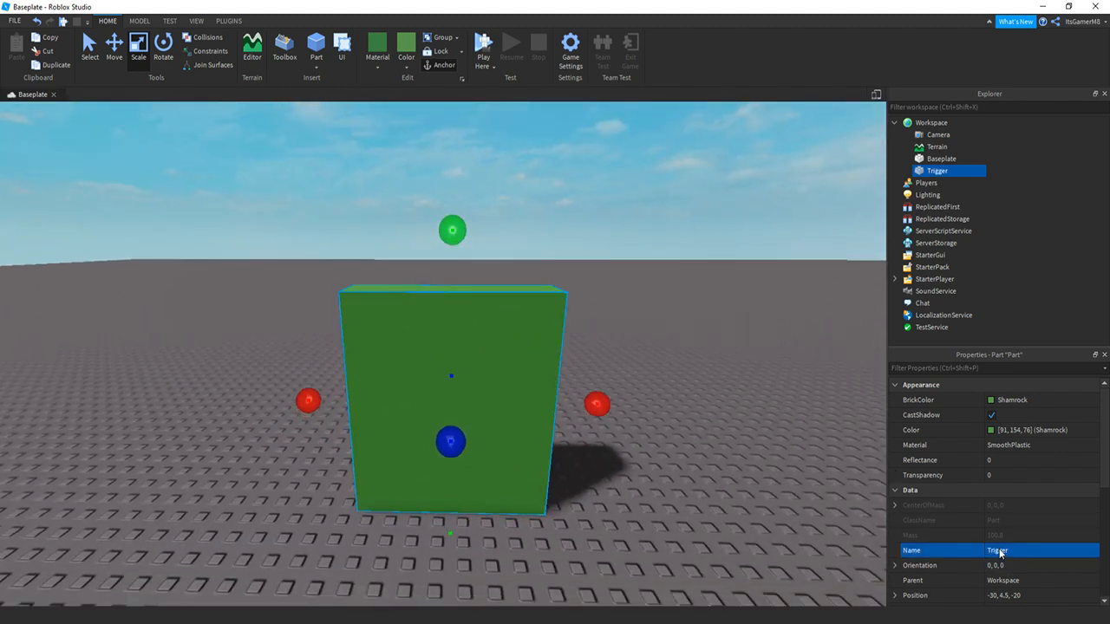
click(1001, 475)
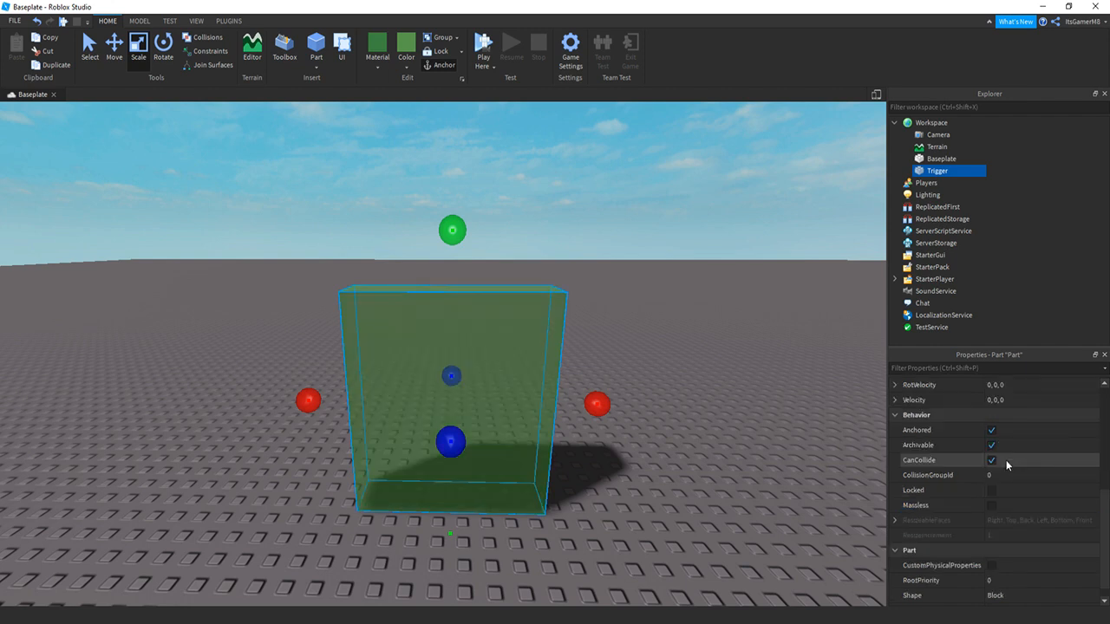
click(991, 460)
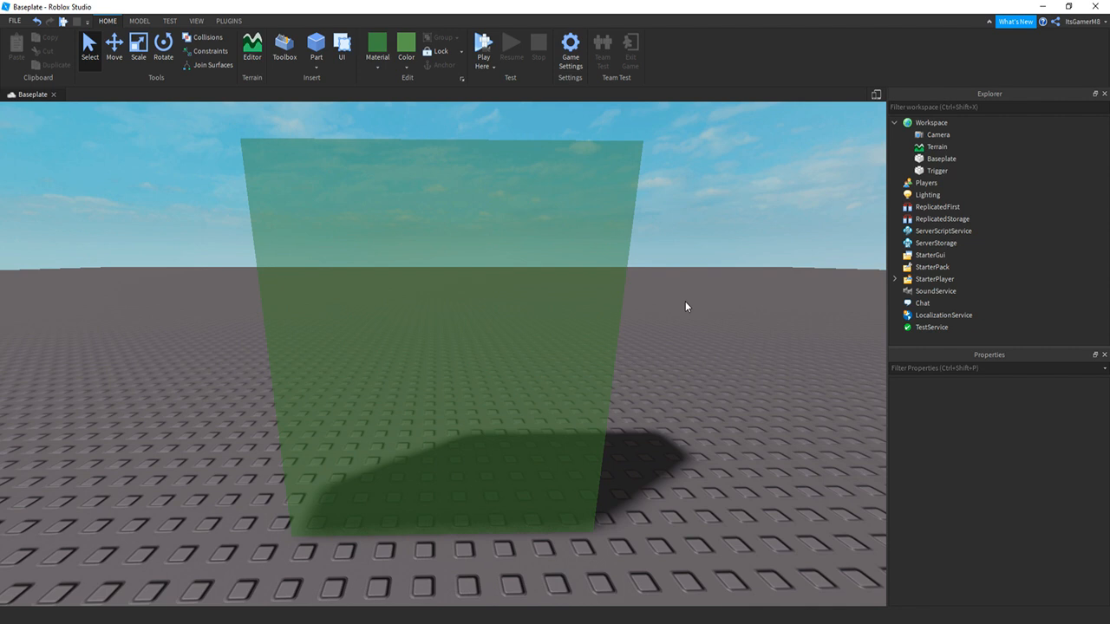
- Add a HintGui ScreenGui under StarterGui containing a TextLabel named HintLabel
click(929, 254)
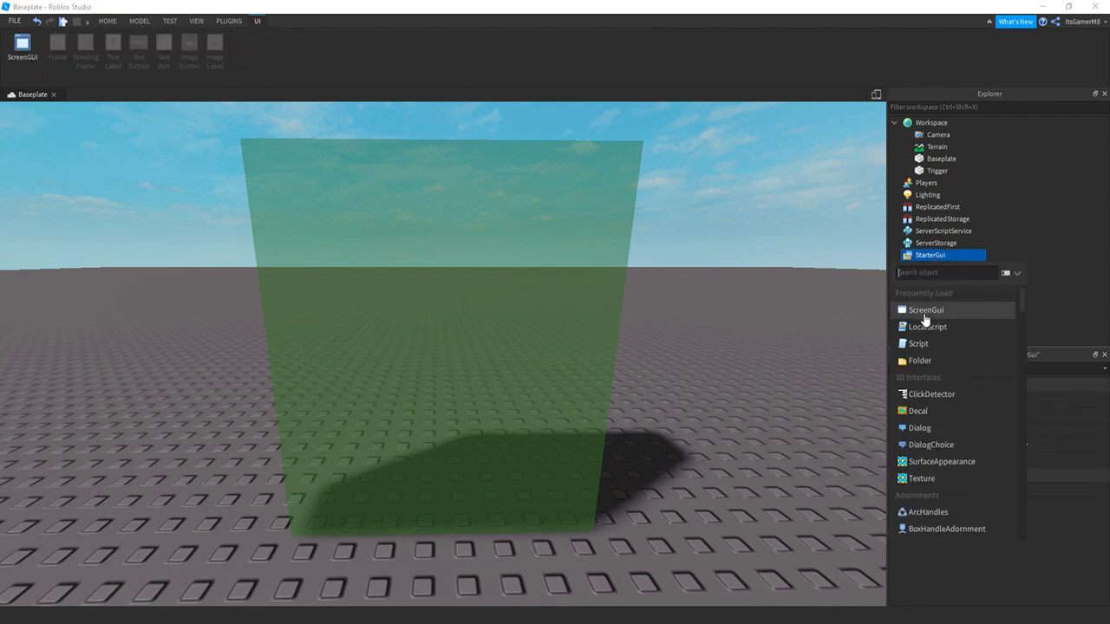
click(924, 309)
text(HintGui)
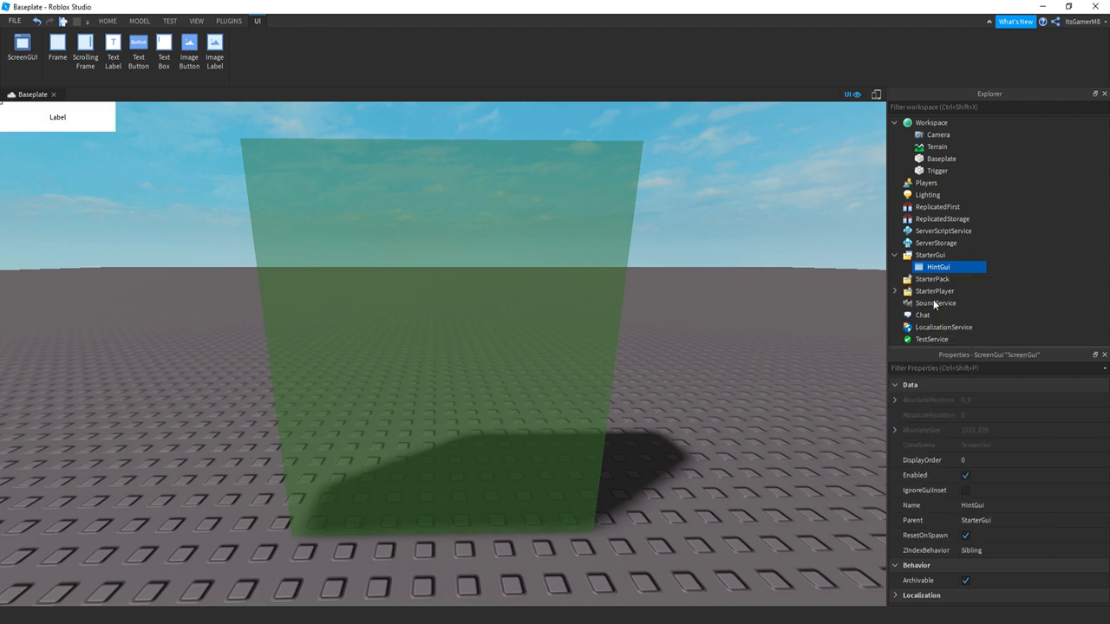
click(112, 51)
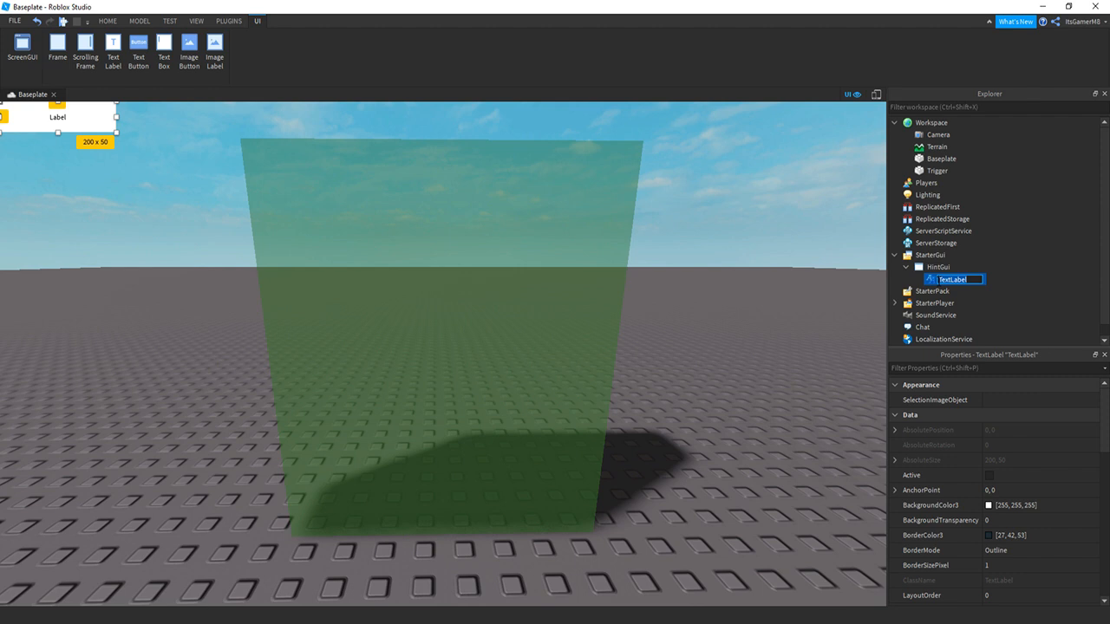
text(HintLabel)
text({1,0},{0.1,0})
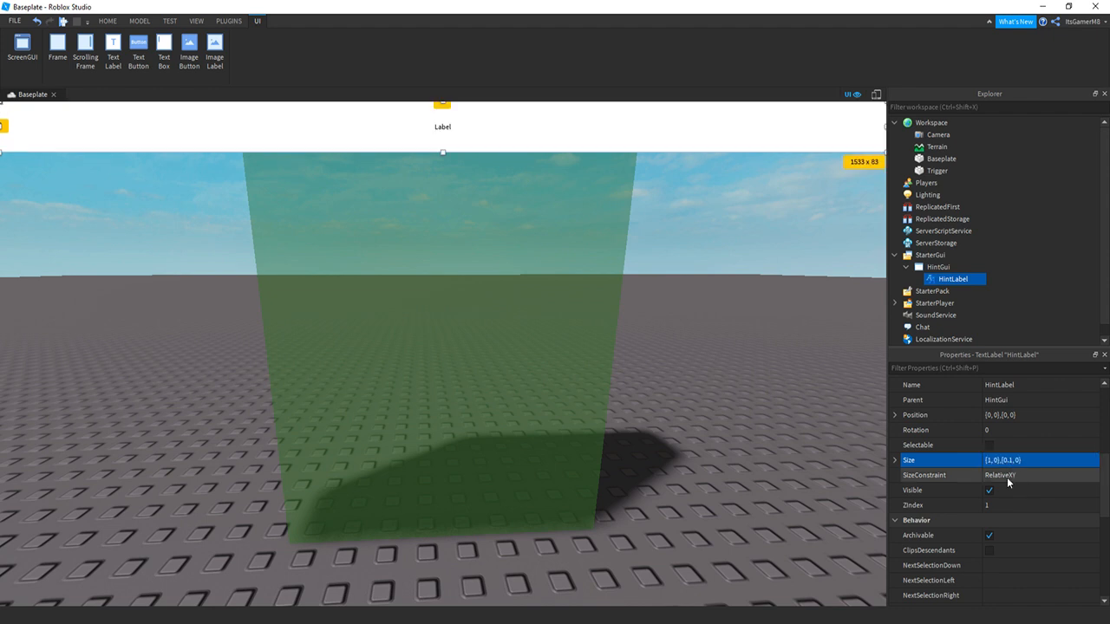
- Give HintLabel bold scaled text 'HINT: Subscribe To Gamer M8', no background, position {0,0},{1,0}
scroll(up, 3)
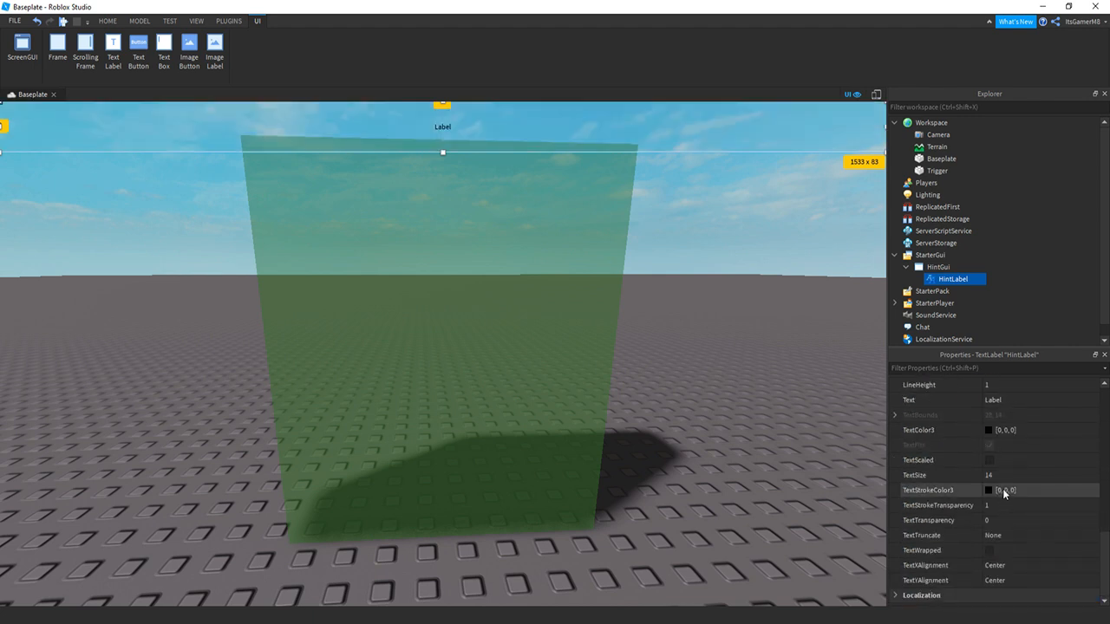
click(1036, 415)
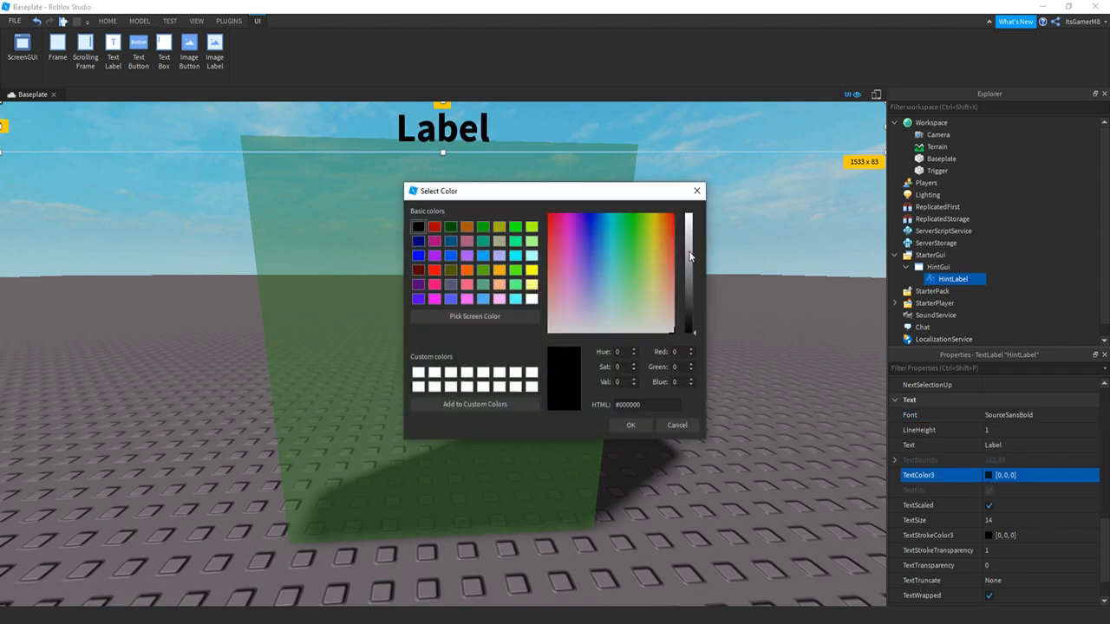
click(630, 425)
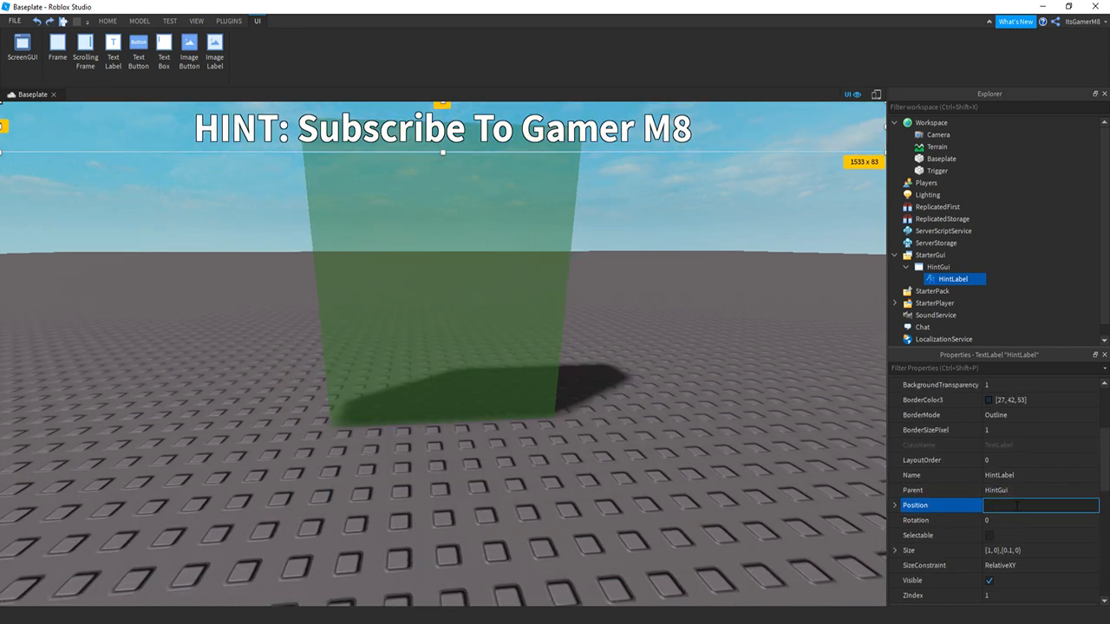
text(0, 0},{1, 0})
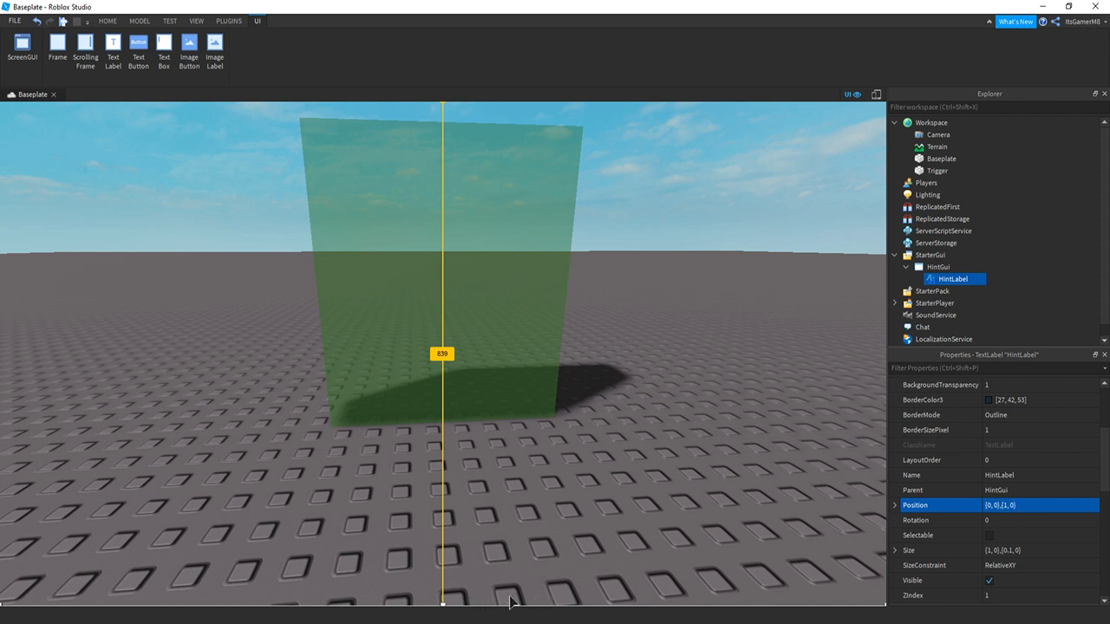
mouse_move(605, 473)
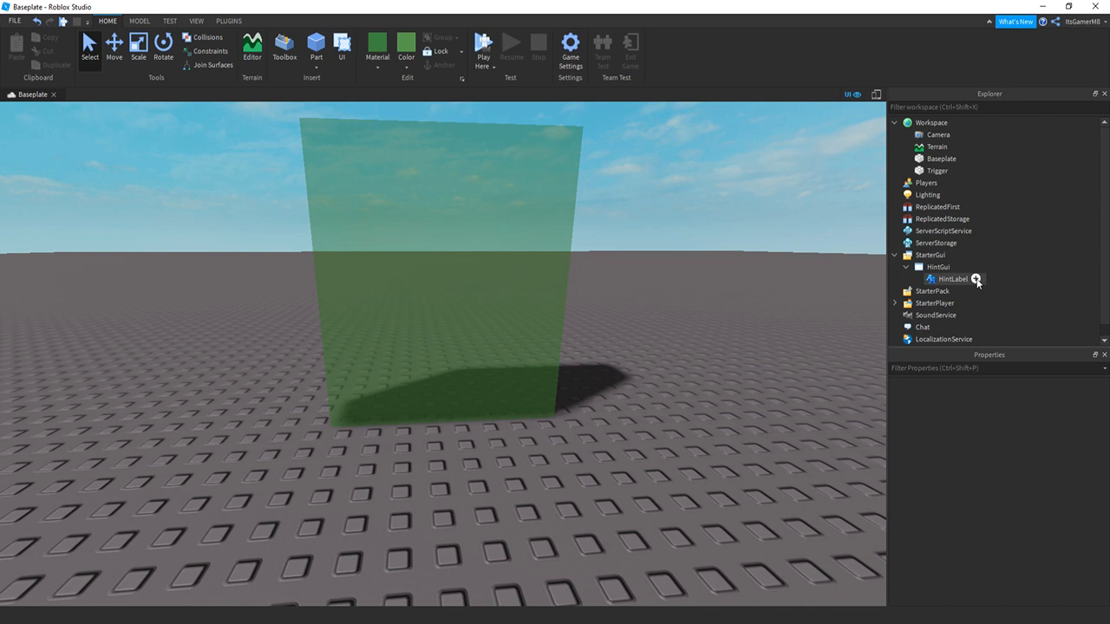
- Add a LocalScript under HintLabel connecting game.Workspace.Trigger.Touched to function(hit)
click(975, 278)
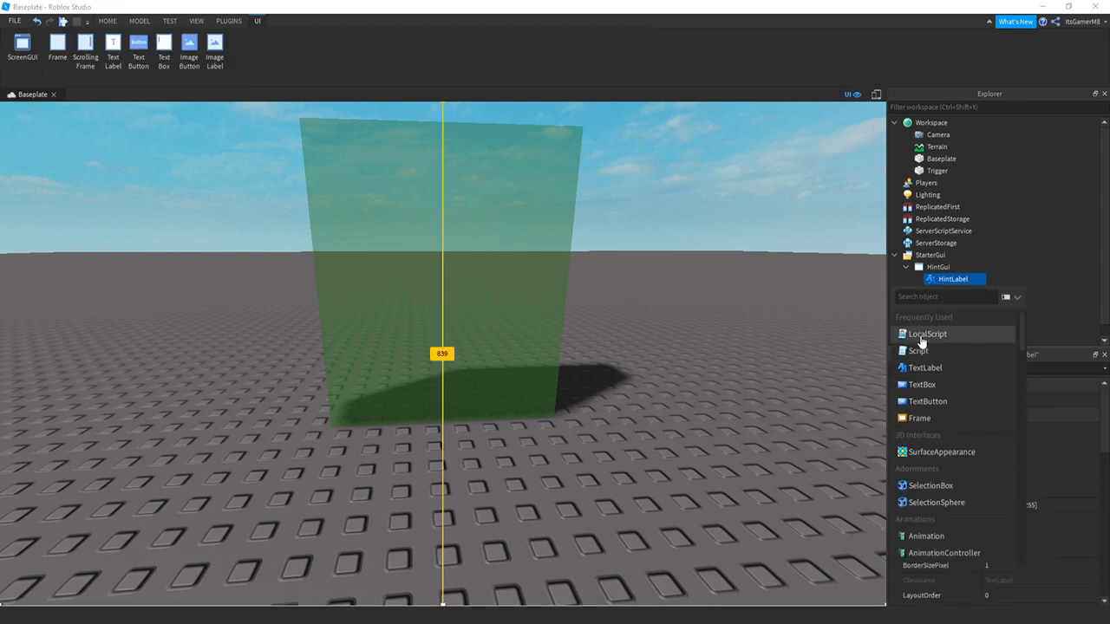
click(927, 333)
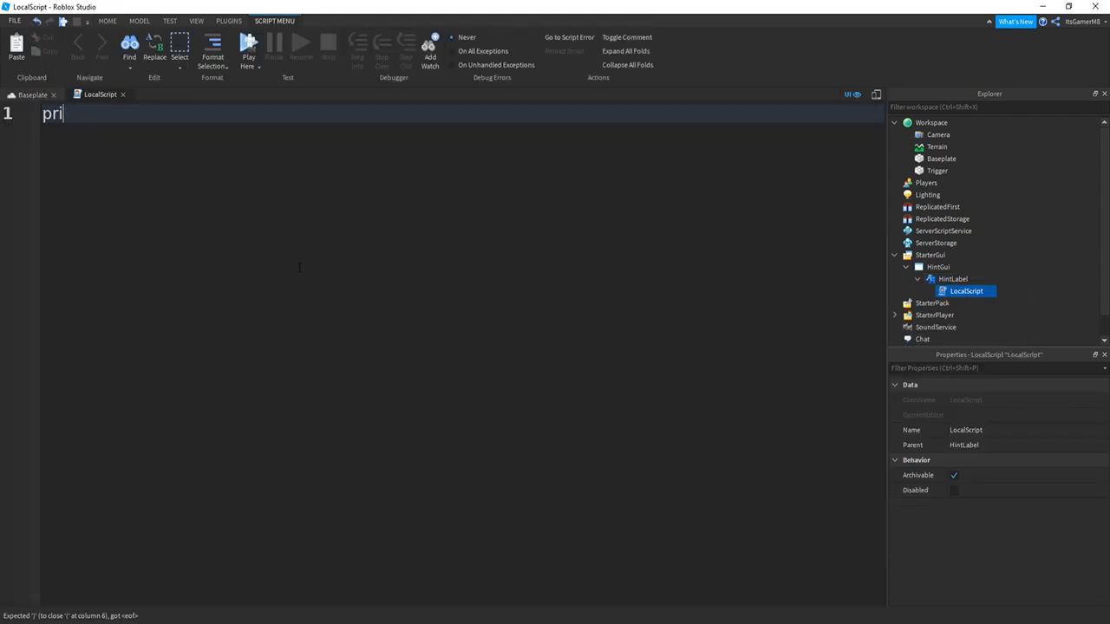
text(game.Workspace)
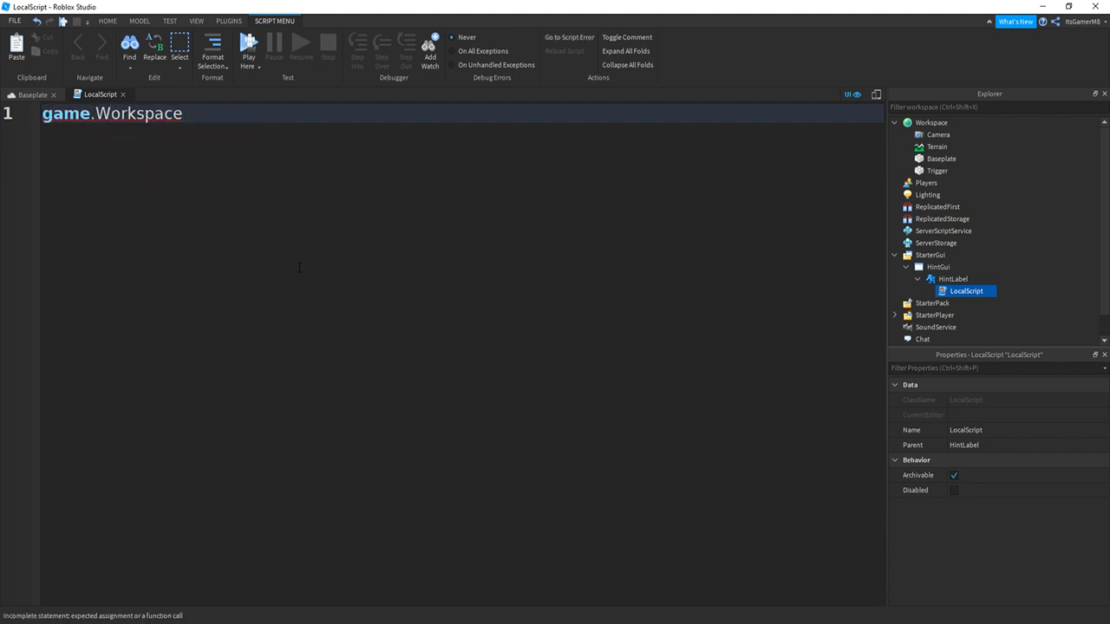
text(.T)
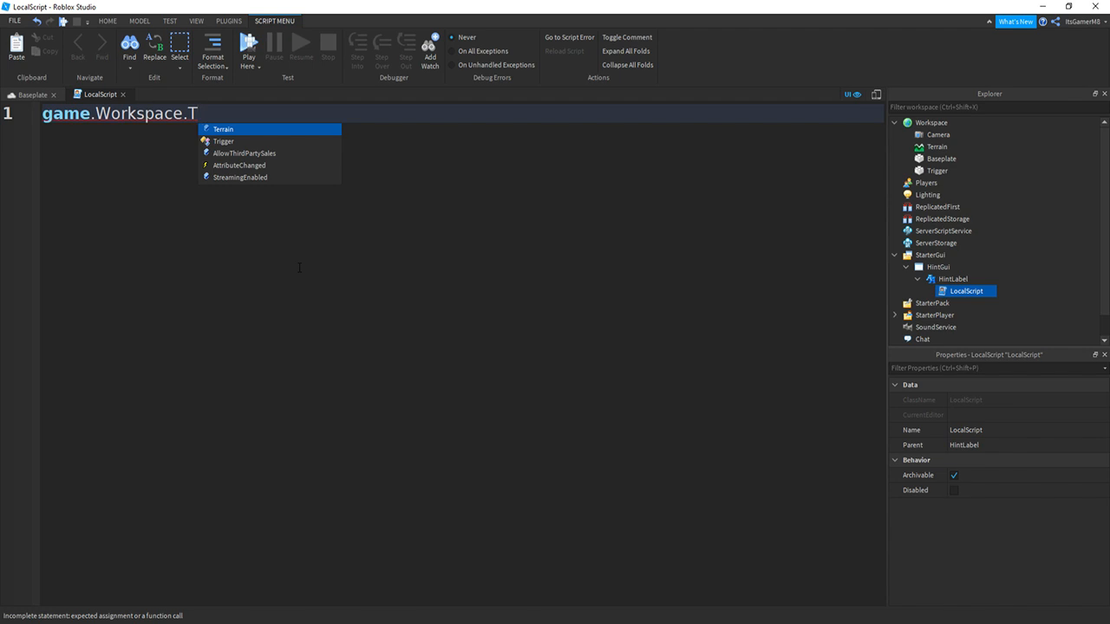
click(223, 140)
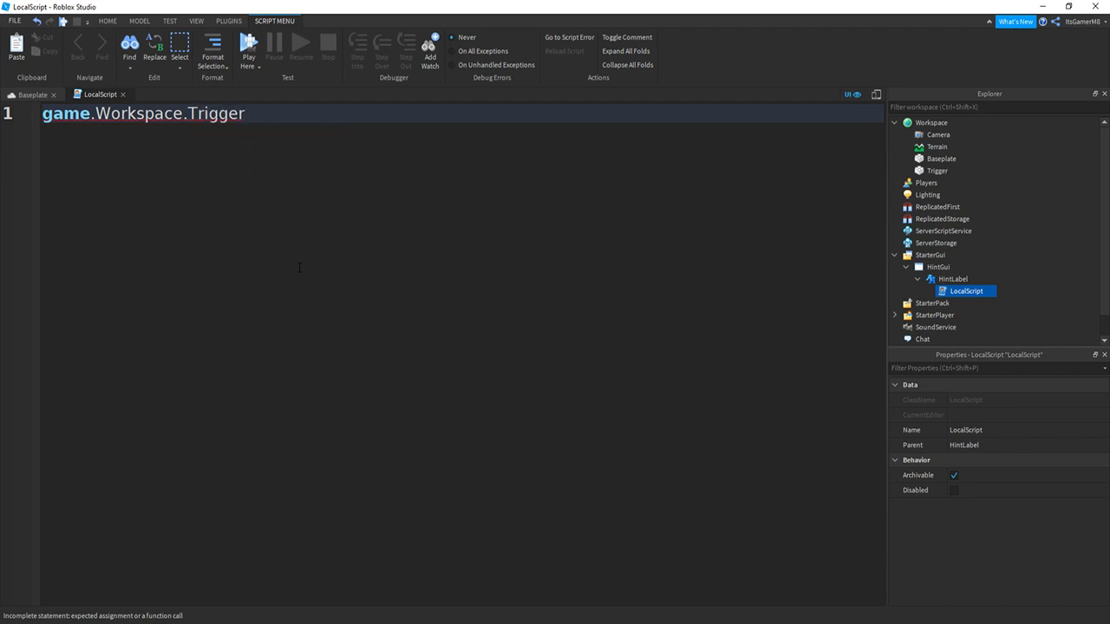
text(.Touched:Connect(function)
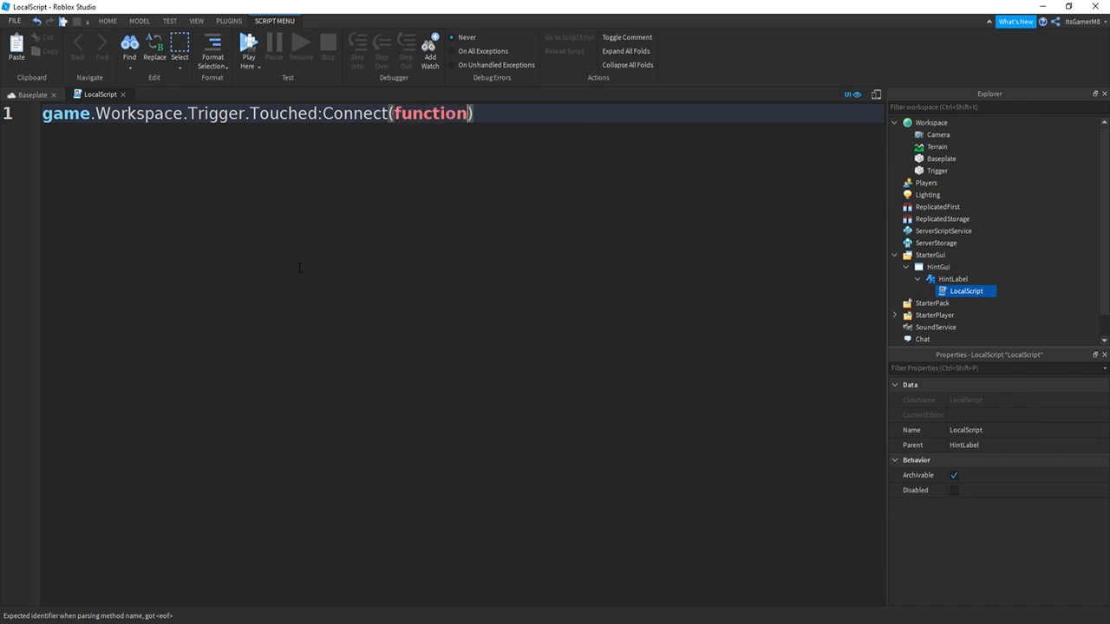
text(hit)
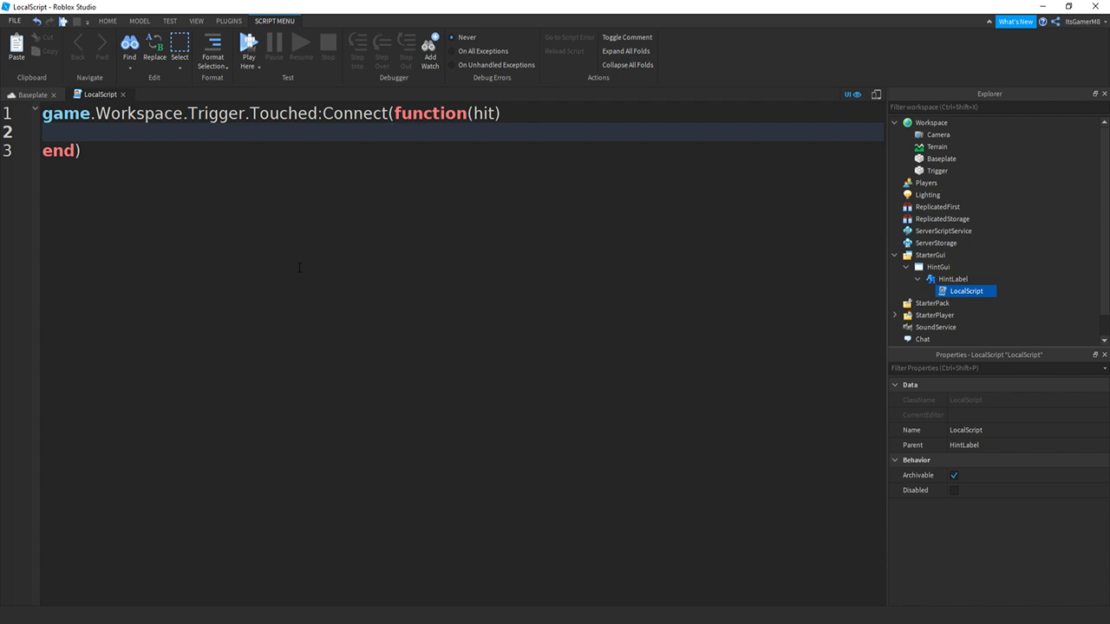
- Inside the function, tween script.Parent to UDim2.new(0,0,0.85,0) with TweenPosition
text(script.P)
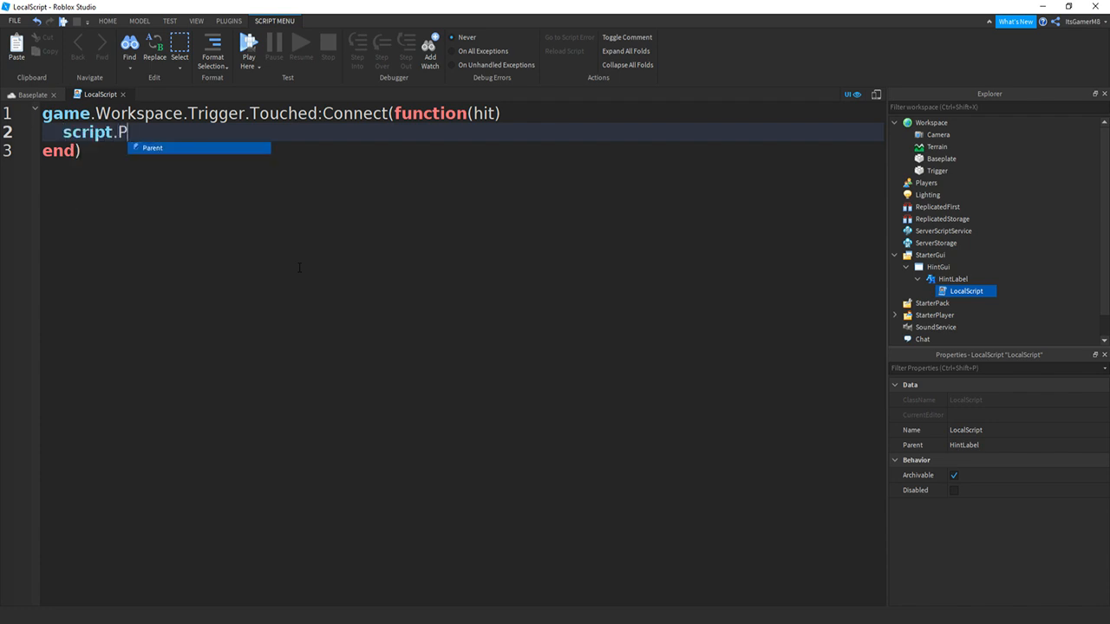
text(arent:TweenPosition()
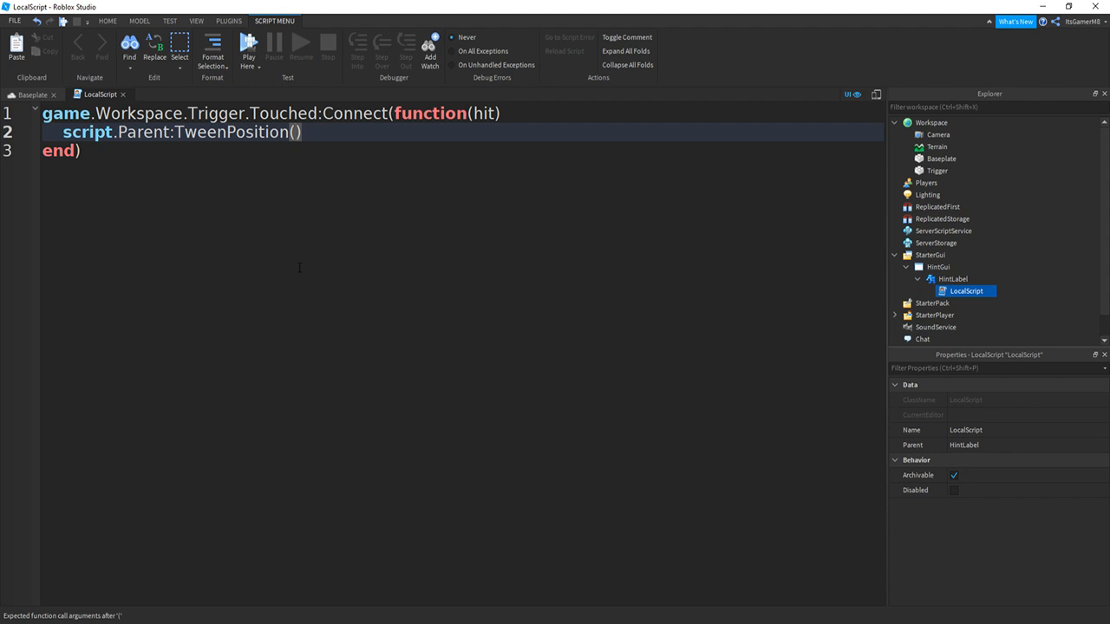
text(UDim2)
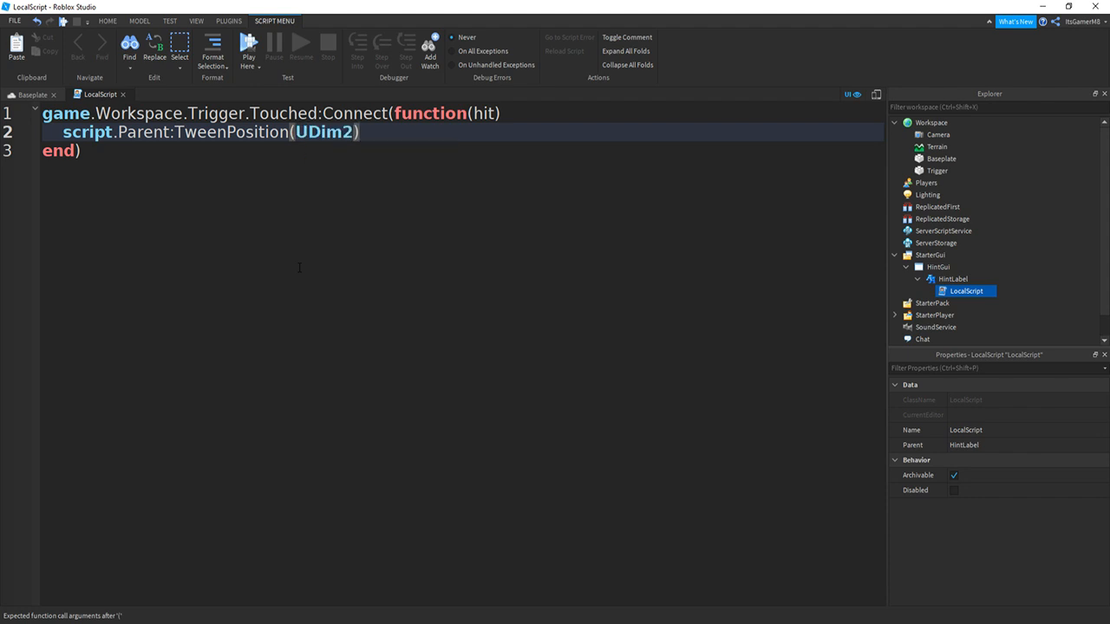
text(.new)
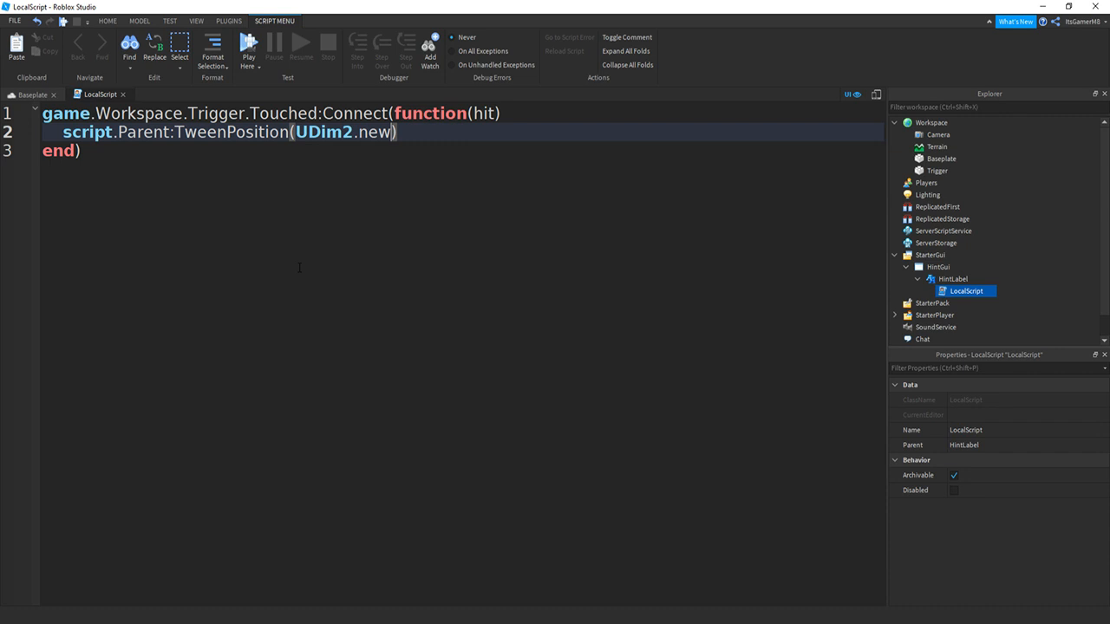
text(())
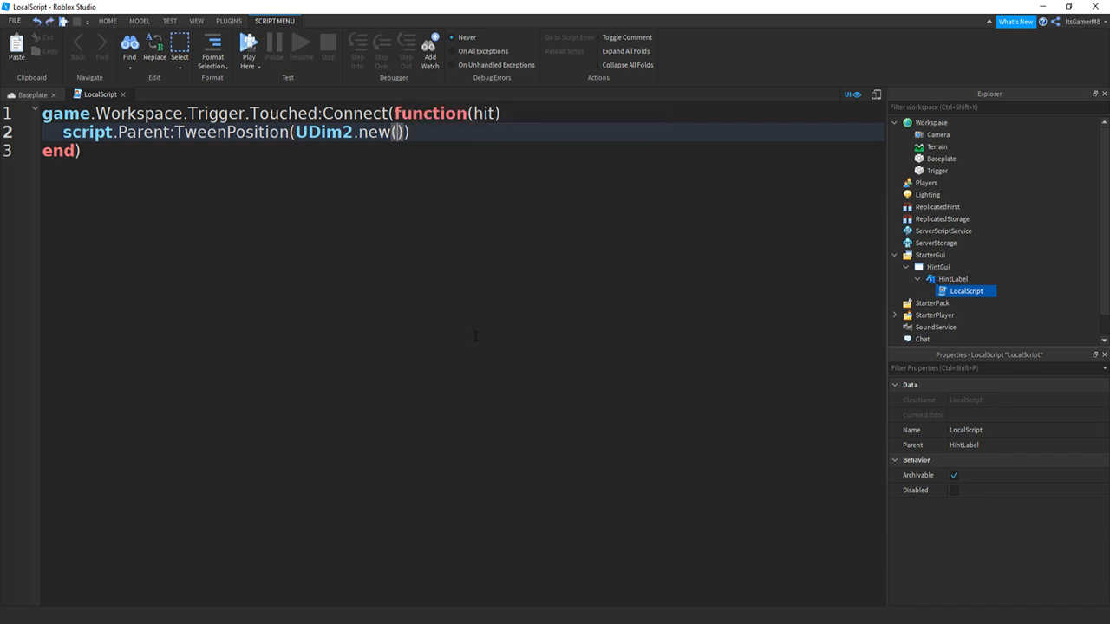
text(0,)
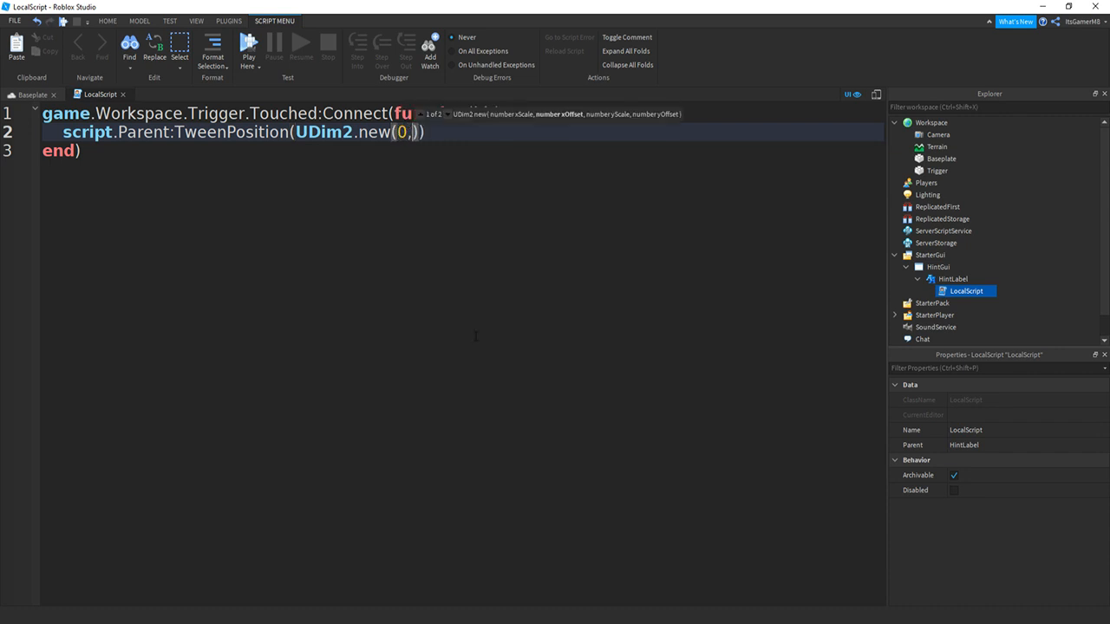
text(0,0)
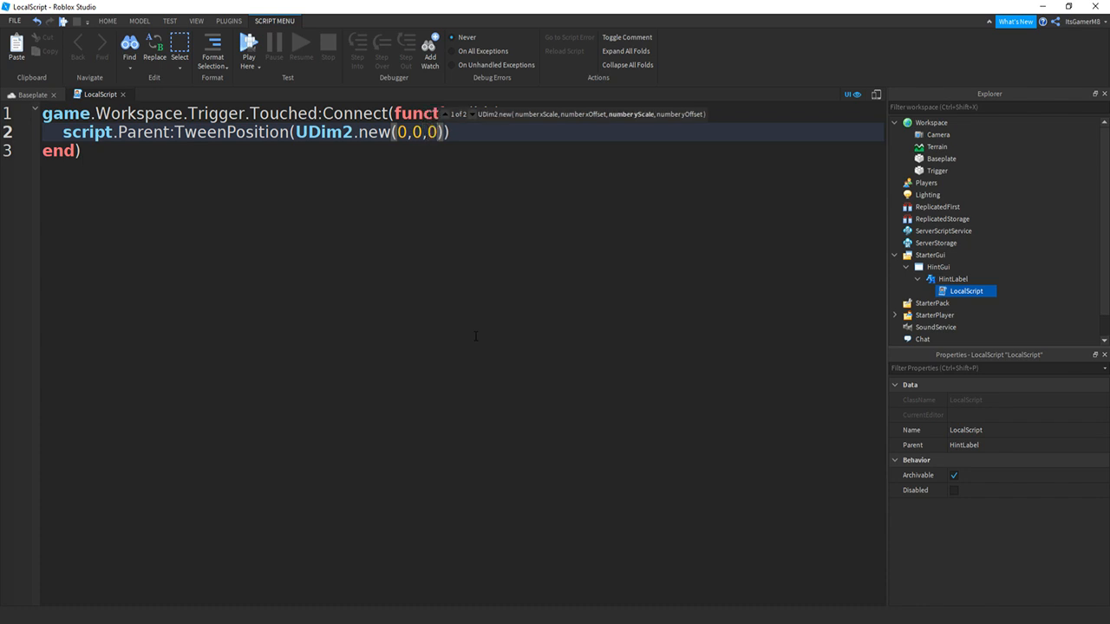
text(.85, 0)
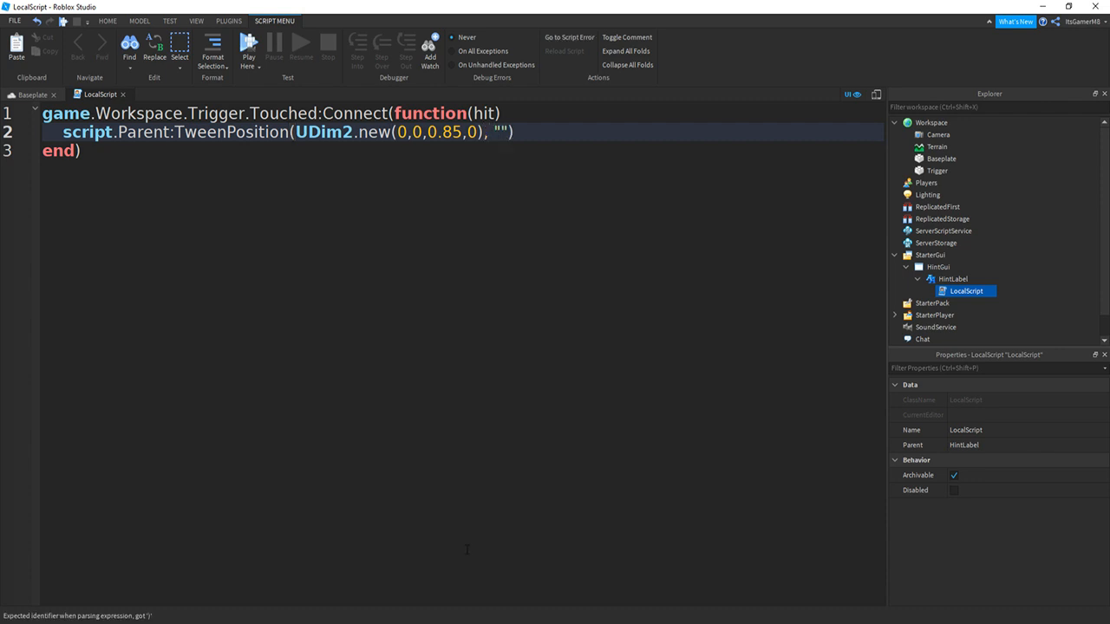
- Pass "Out", "Linear", 0.5, true to TweenPosition and add wait(5) below
text(Out)
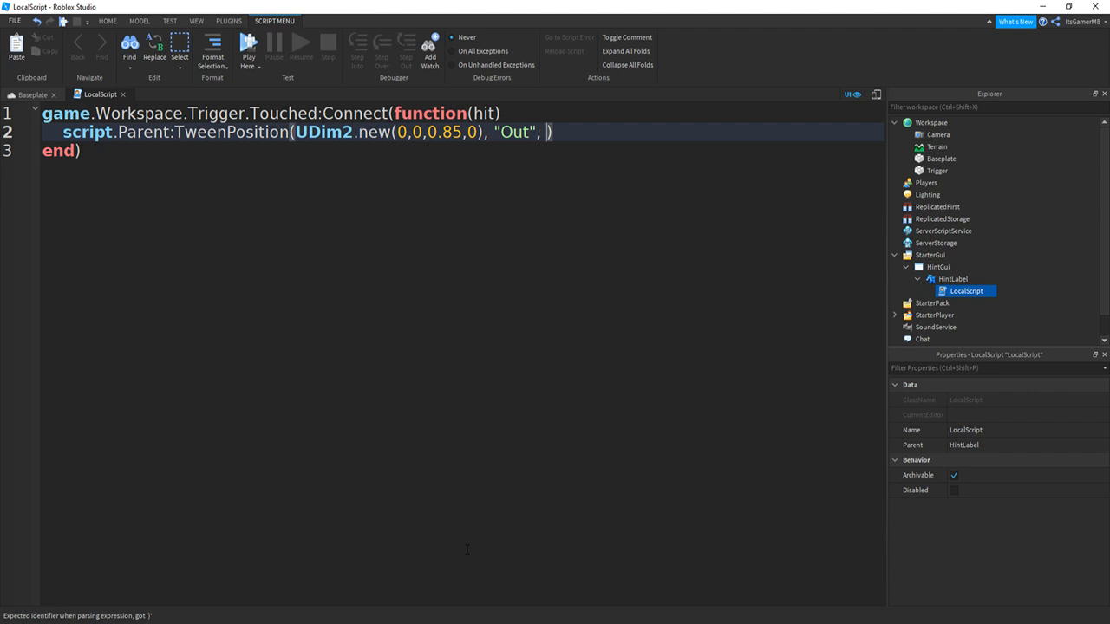
text("")
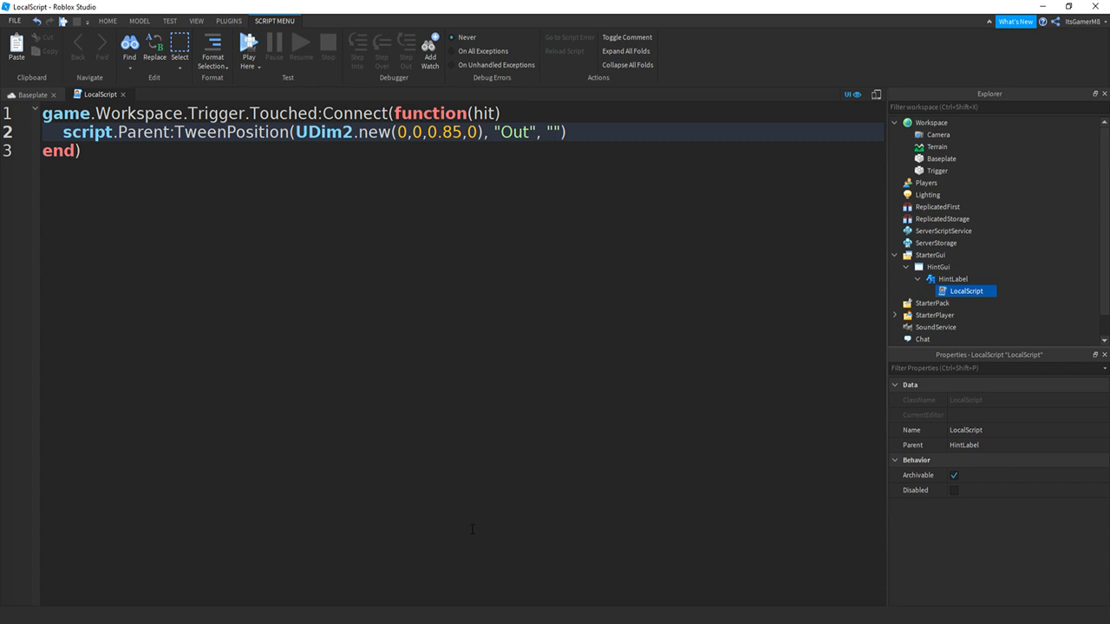
text(Linear)
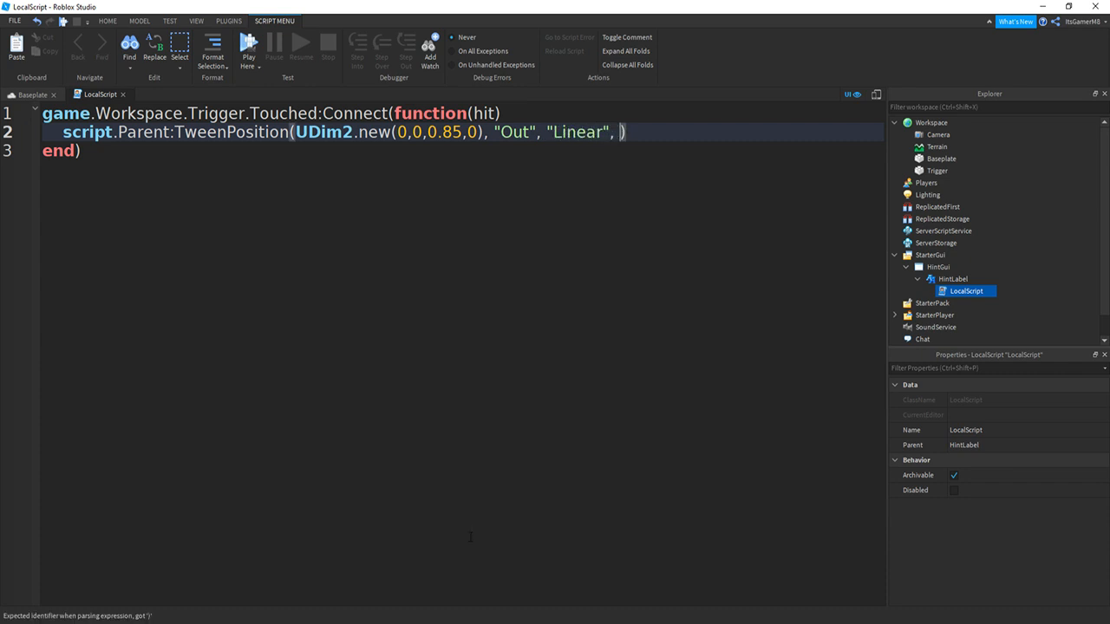
text(0.5)
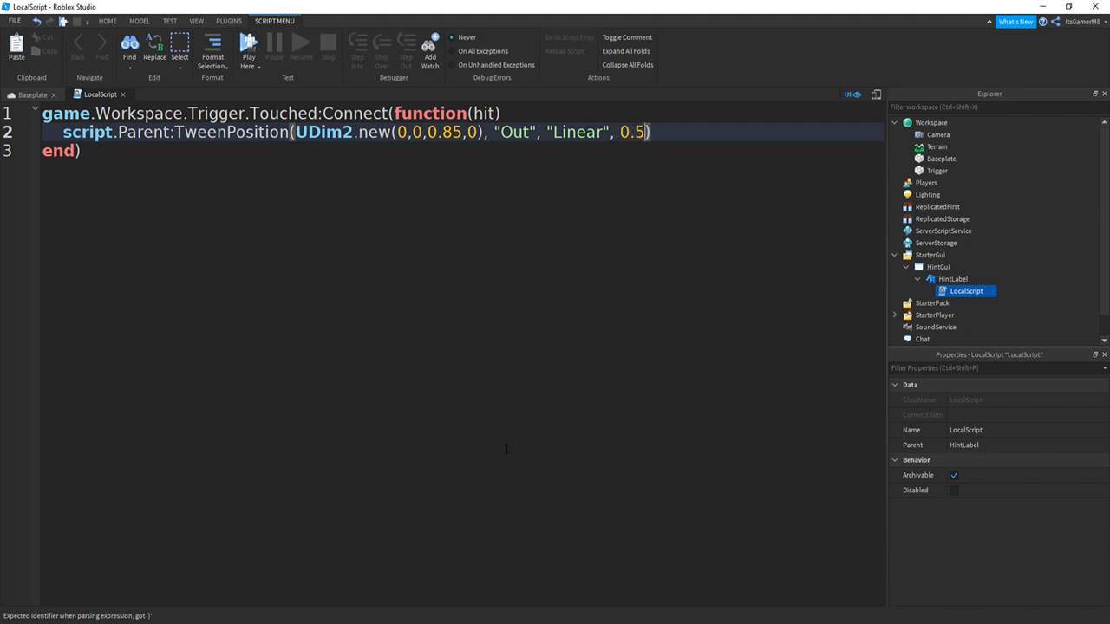
text(", ")
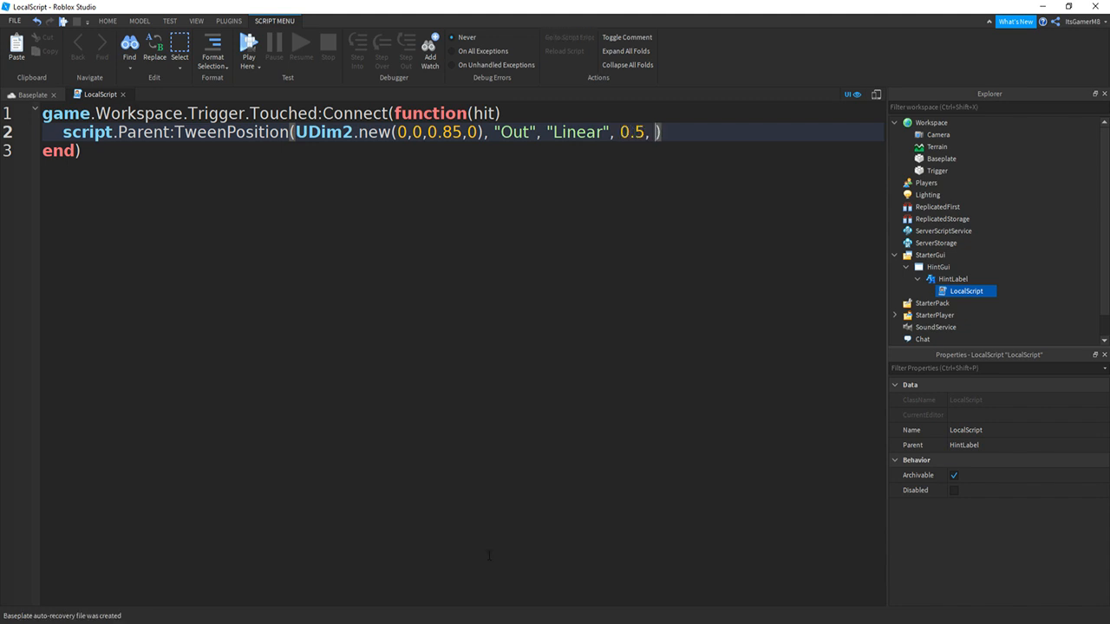
text(true)
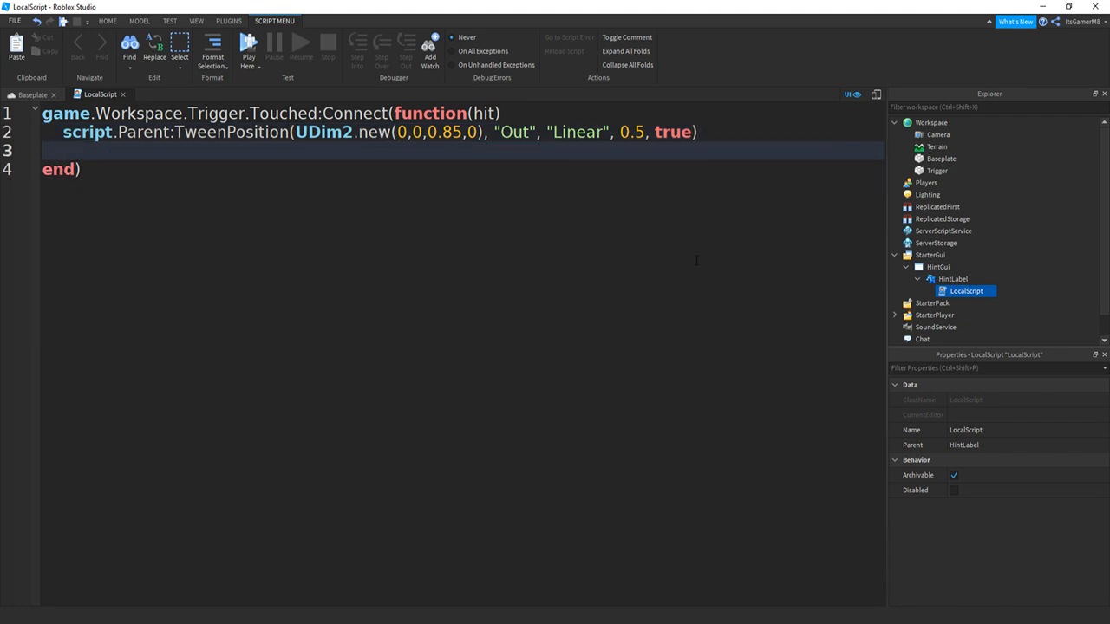
text(wait())
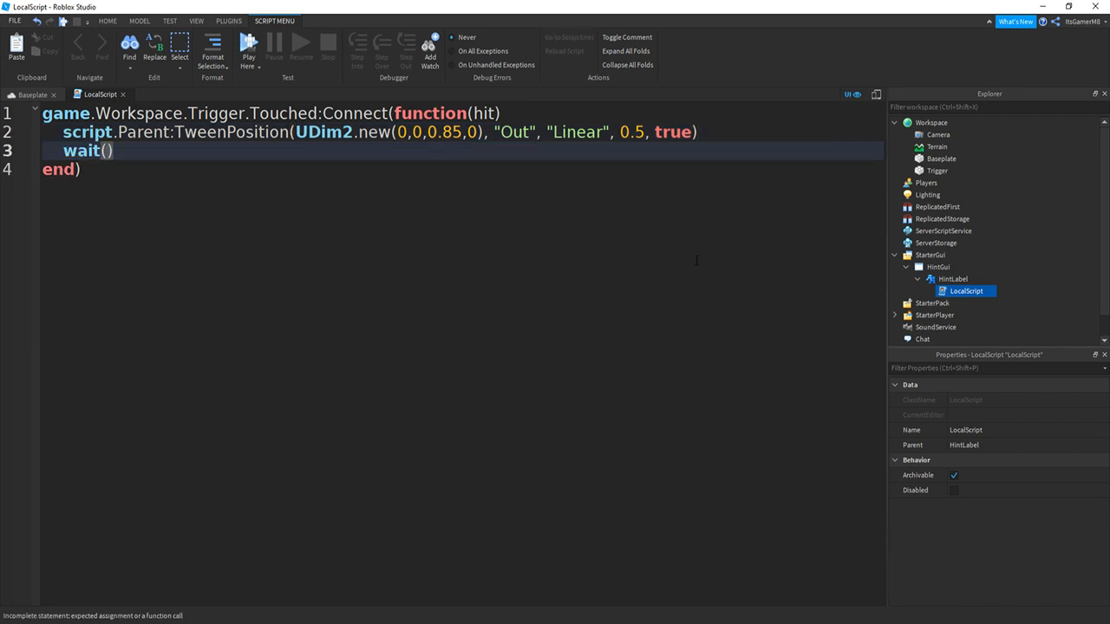
text(5)
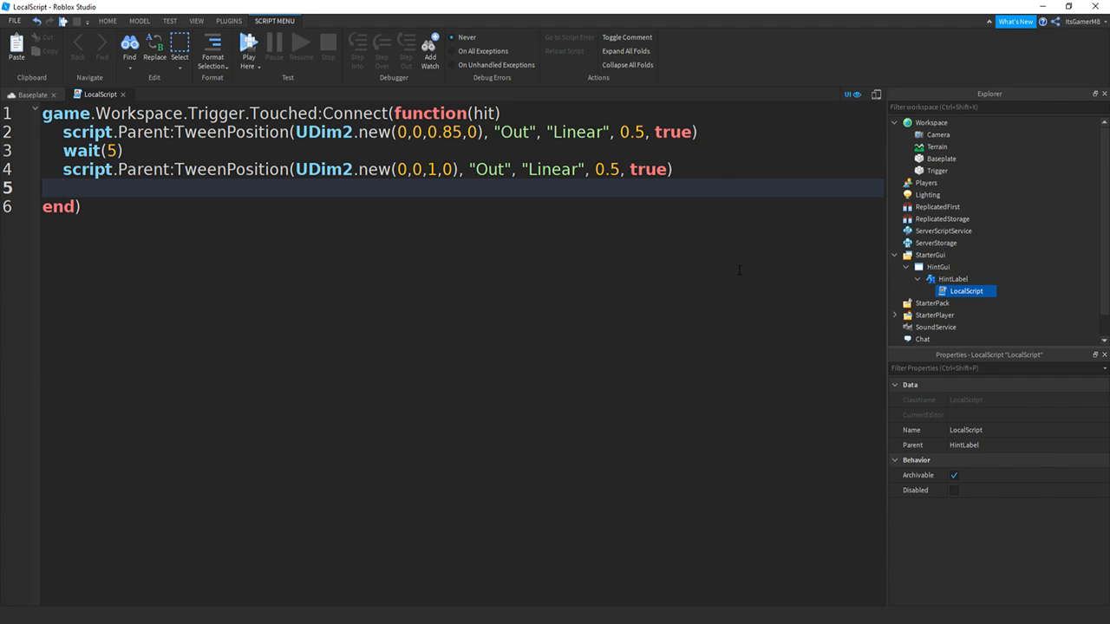
- End the script with script:Destroy() and start a playtest
text(script)
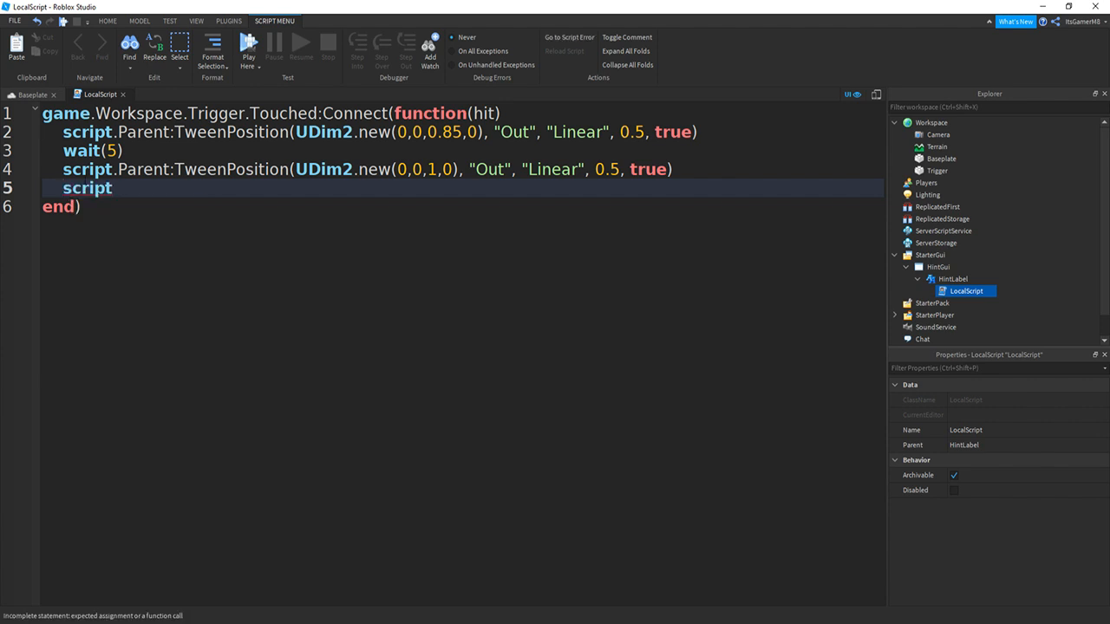
text(:Destroy())
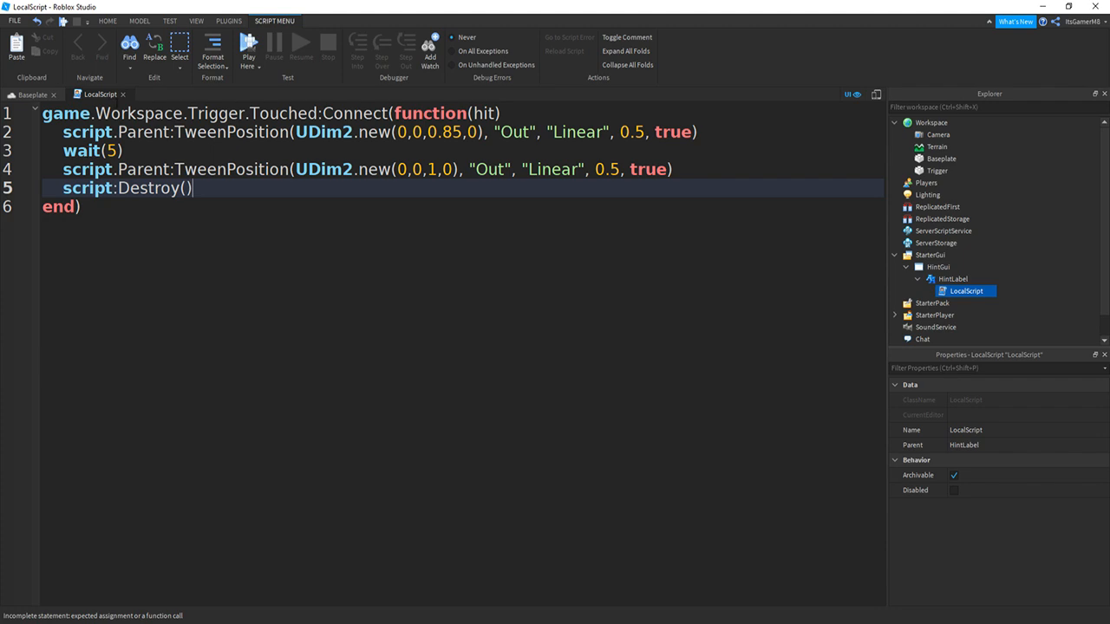
click(248, 41)
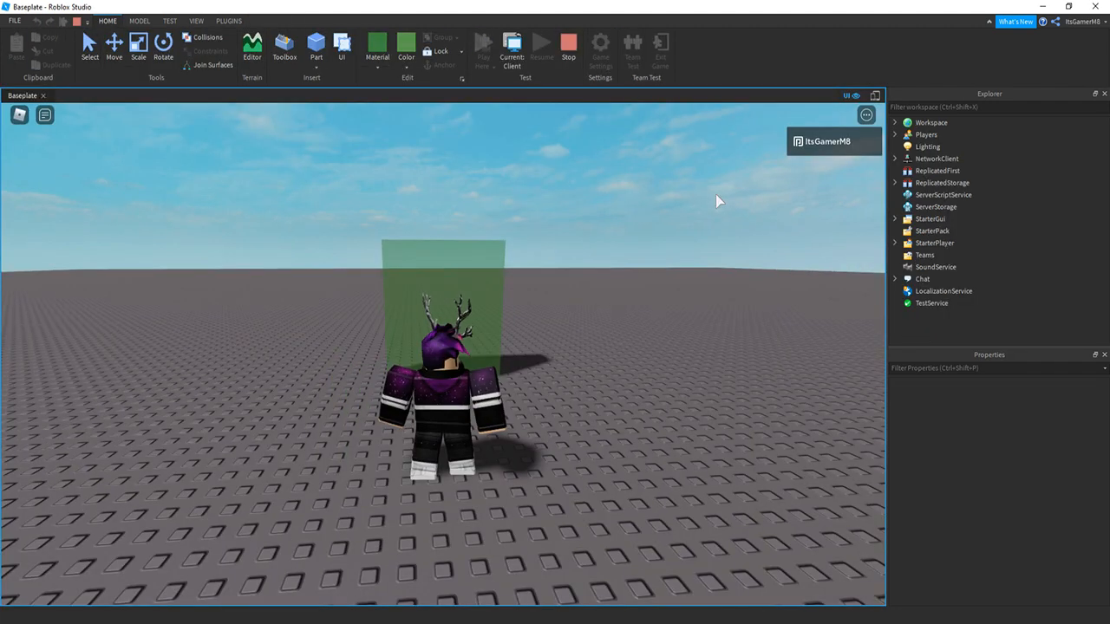